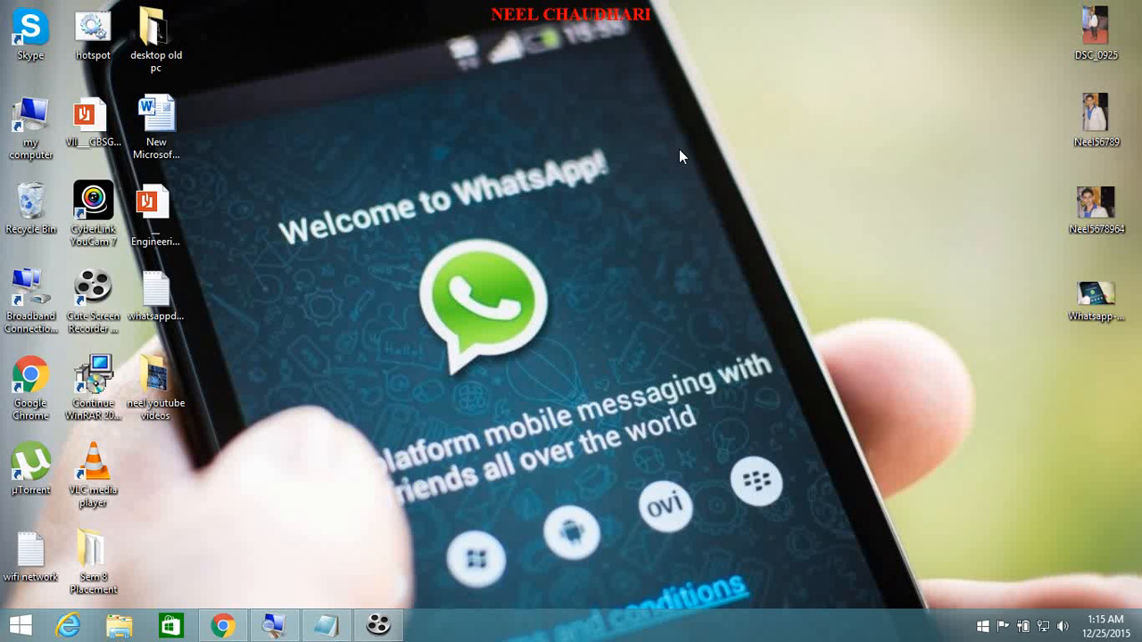
mouse_move(757, 207)
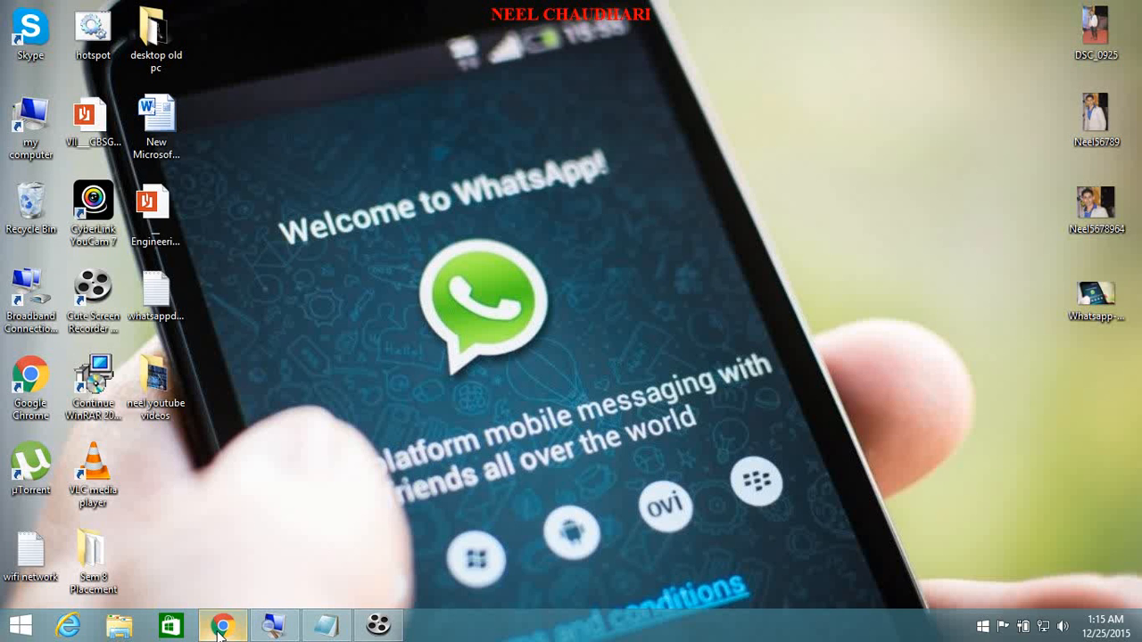
Bring up the Webkey remote phone page and magnify the screen for a closer view
click(222, 625)
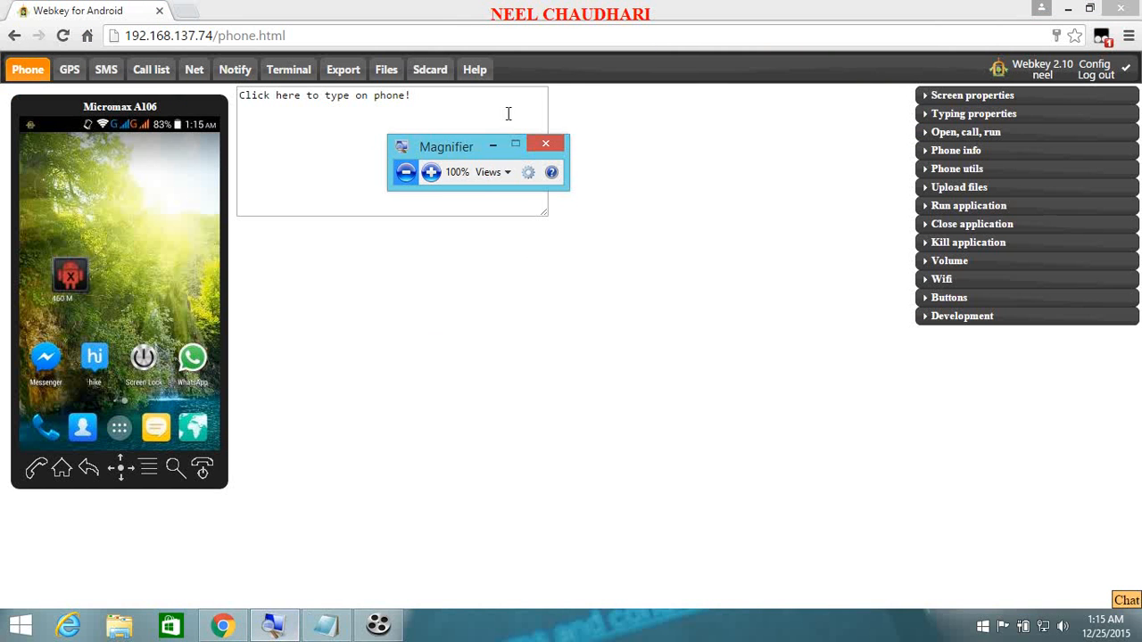
click(432, 171)
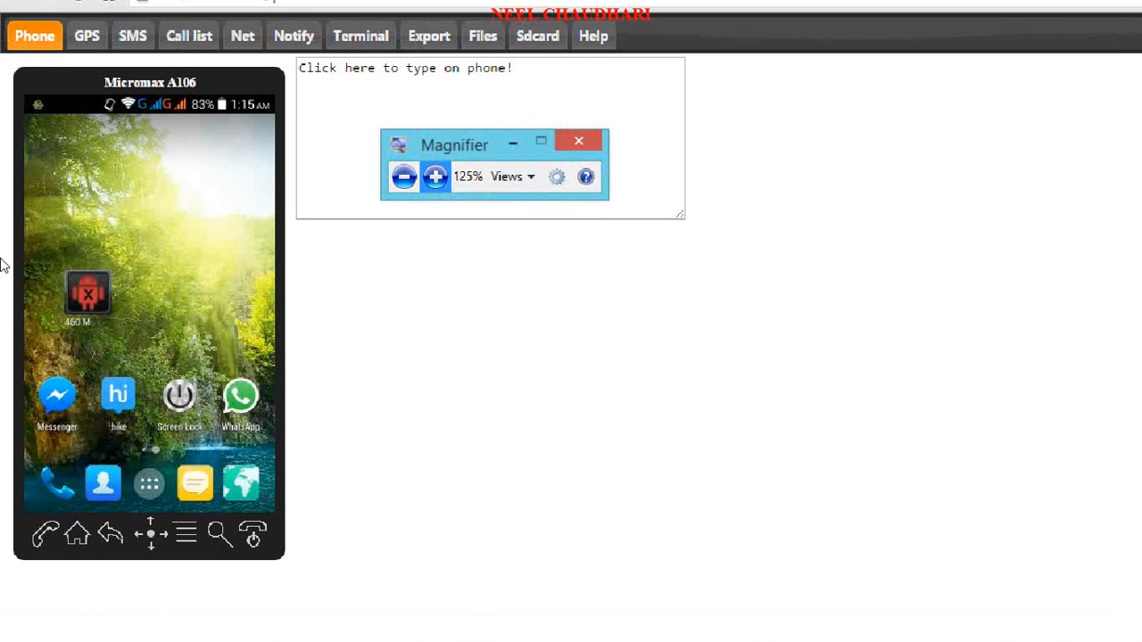
mouse_move(179, 232)
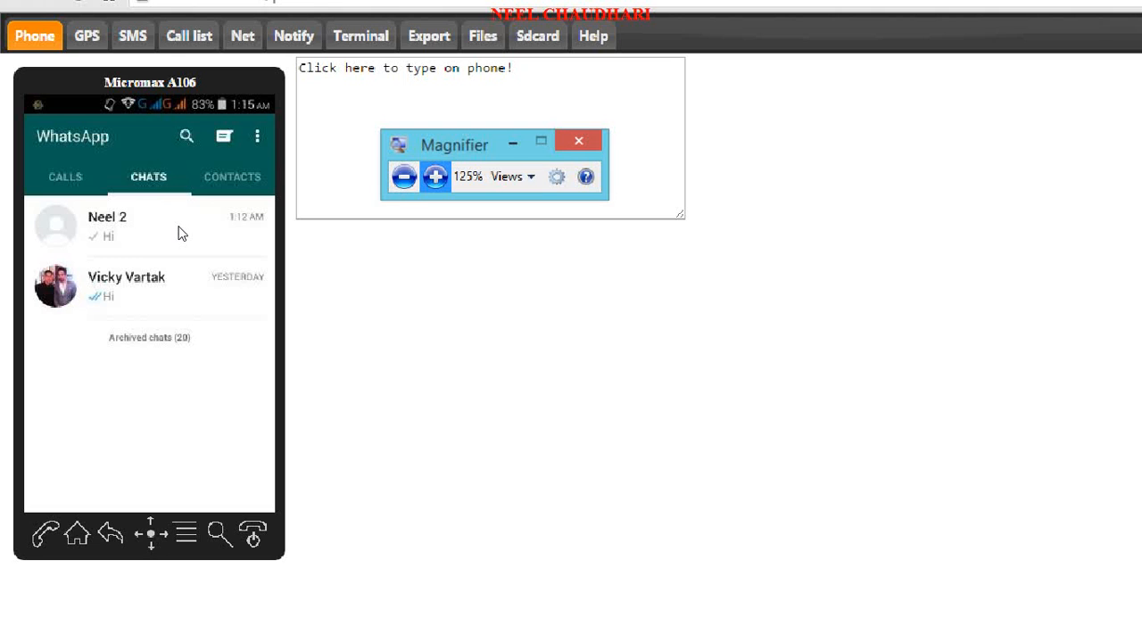
mouse_move(150, 207)
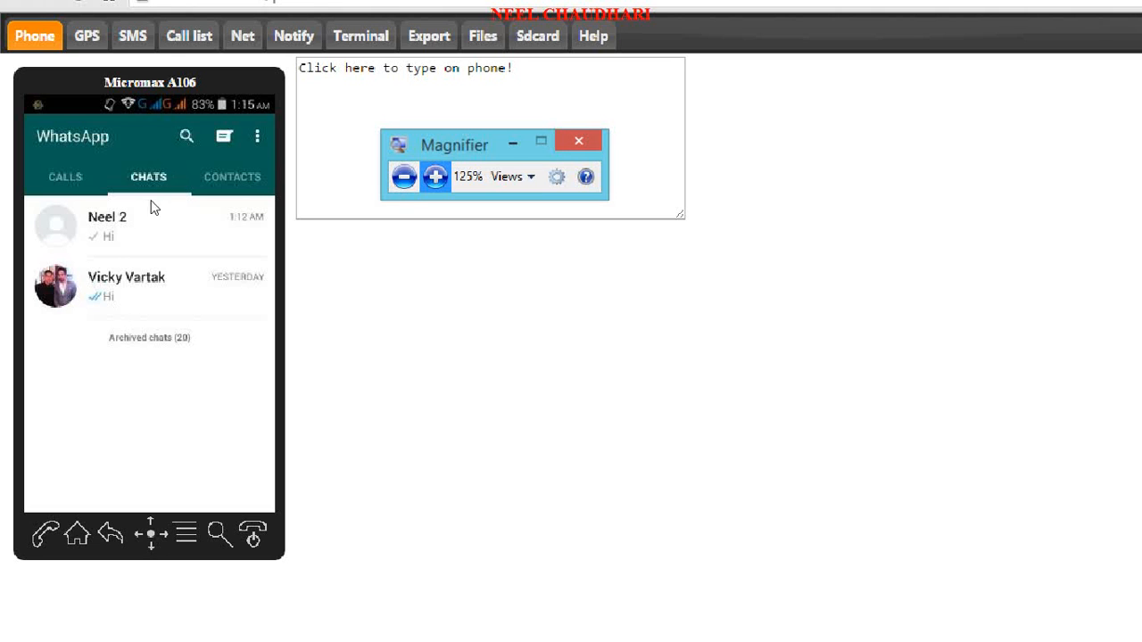
mouse_move(121, 310)
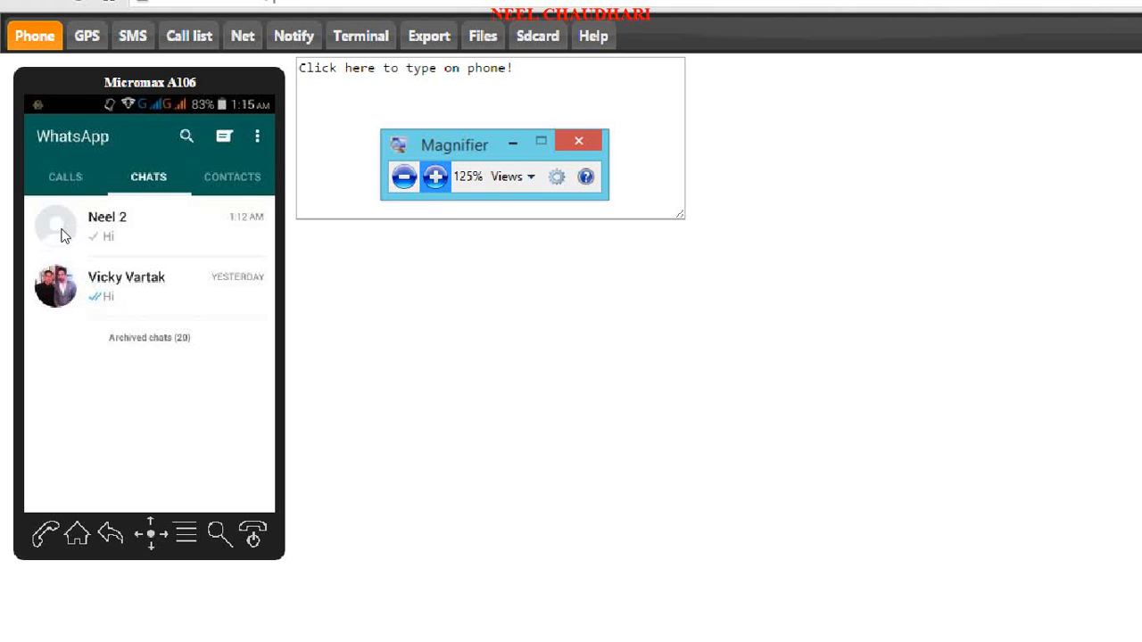
mouse_move(100, 236)
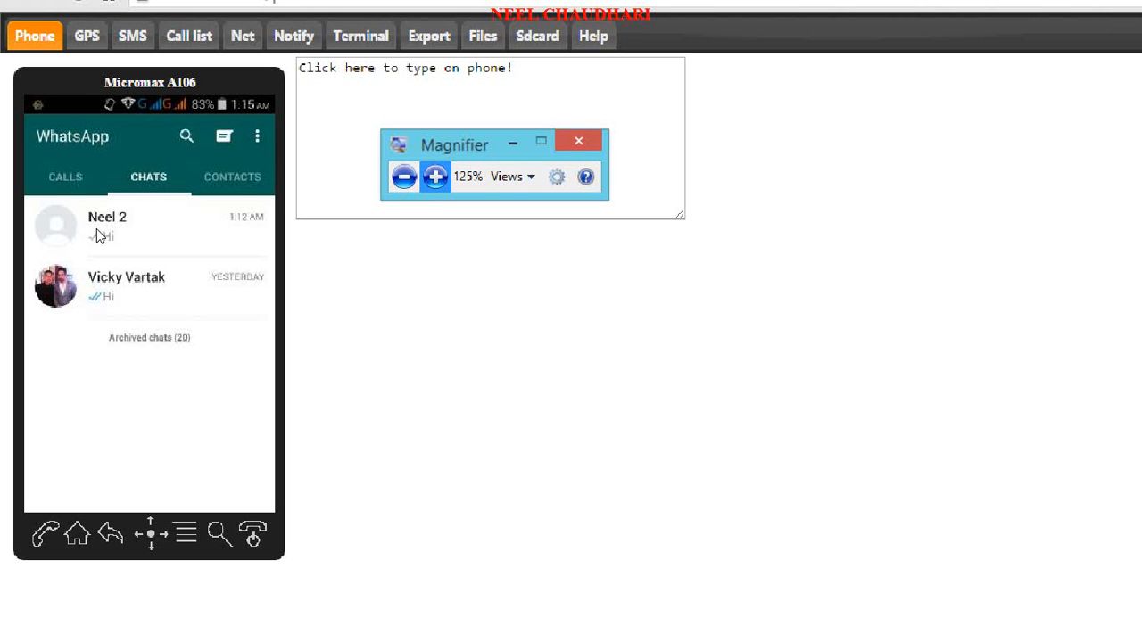
From Home, use ES File Explorer to paste the IMG_20151202 photo into WhatsApp/Profile Pictures
click(77, 534)
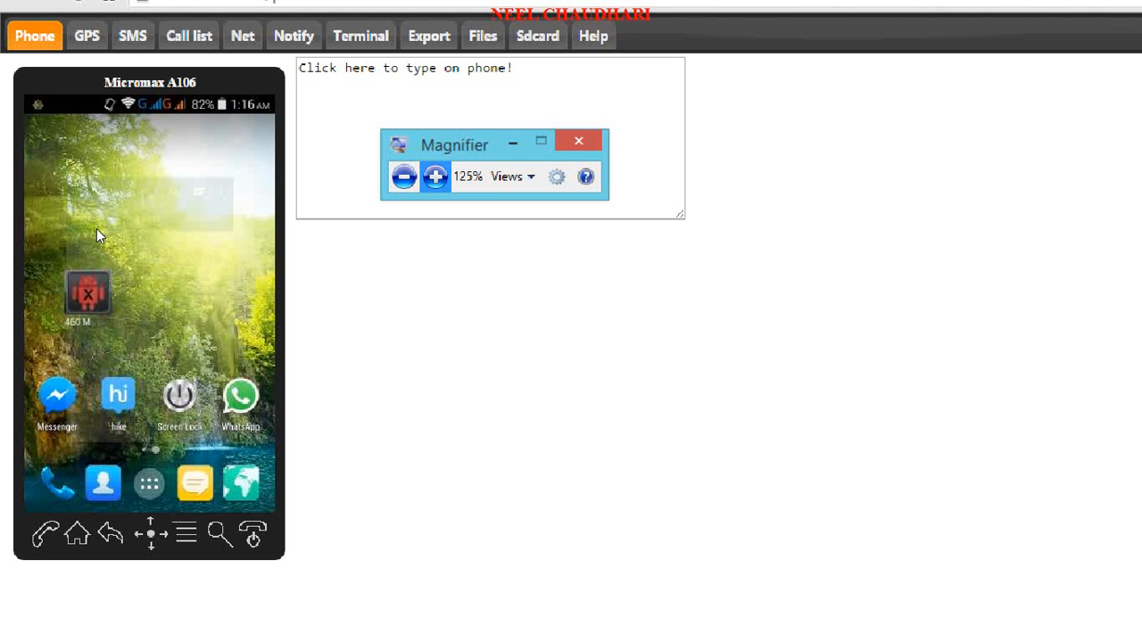
click(150, 483)
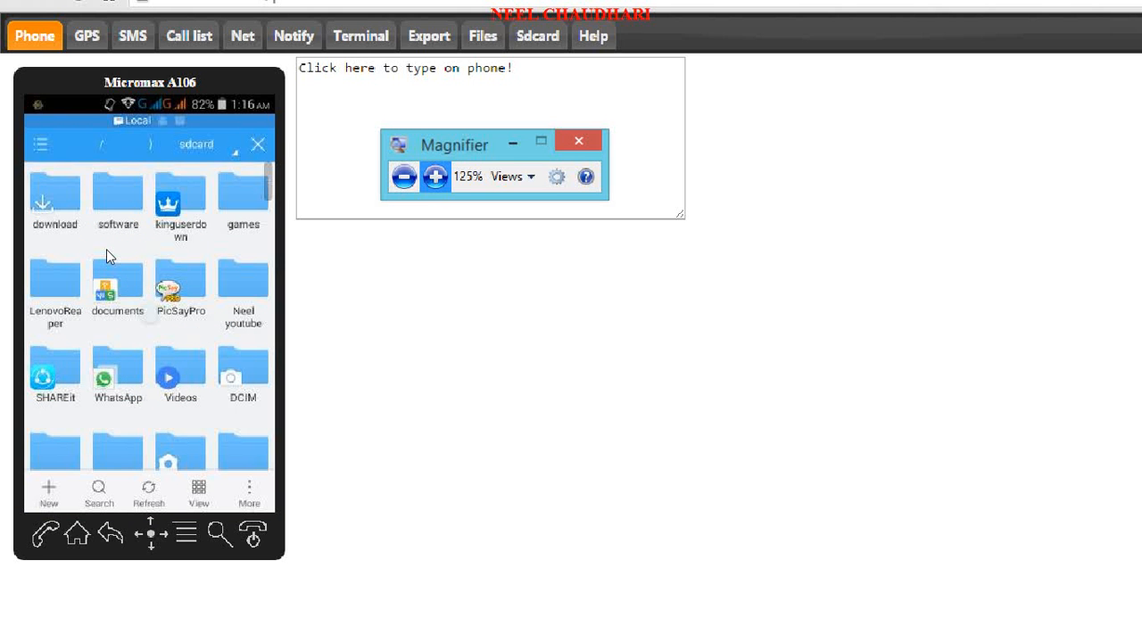
scroll(down, 3)
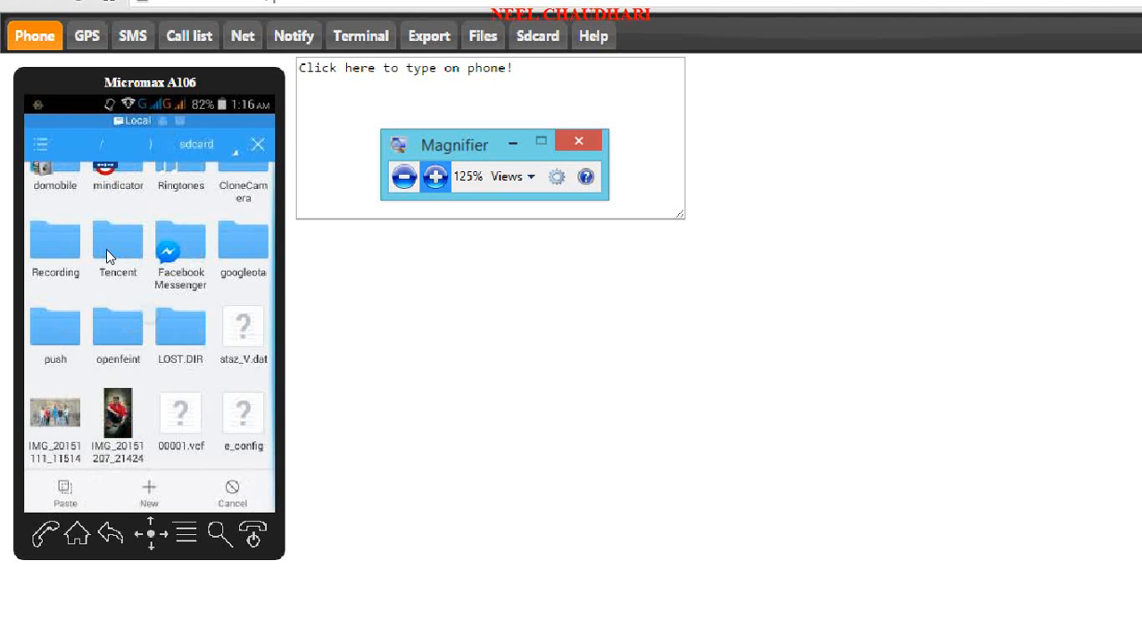
scroll(up, 3)
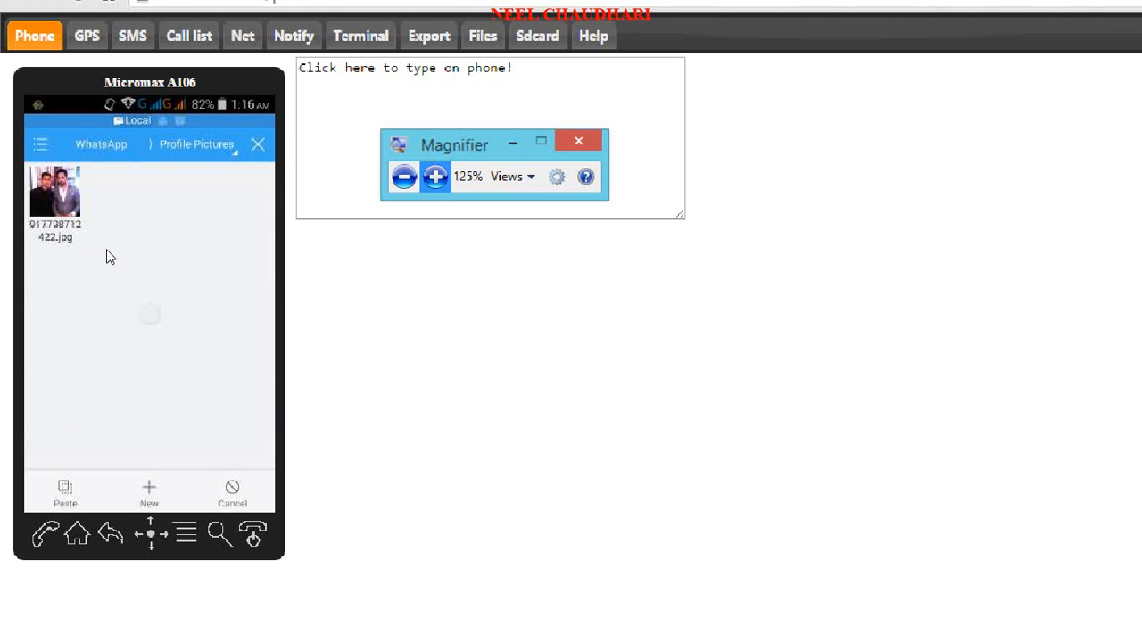
click(64, 493)
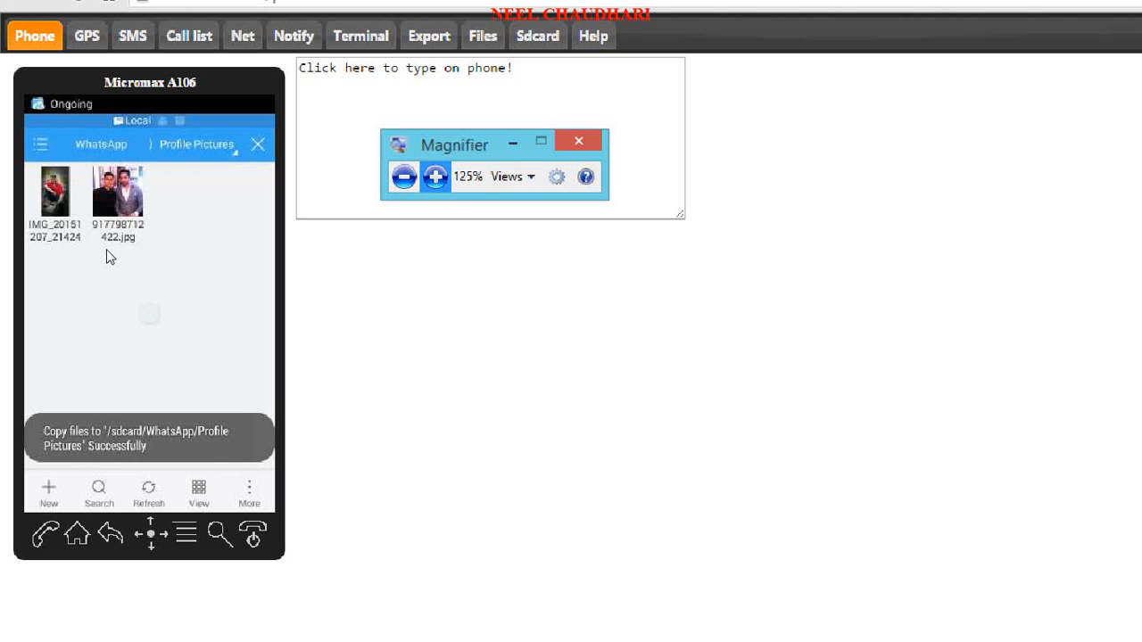
Rename the copied photo to the phone number 918485... .jpg and confirm
click(53, 189)
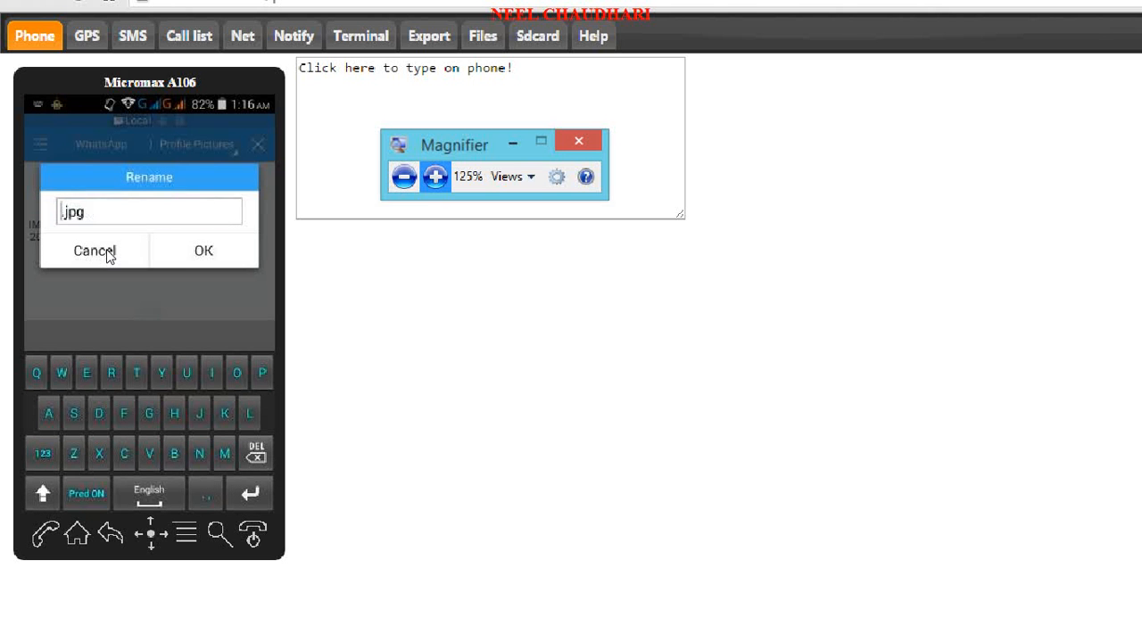
click(43, 453)
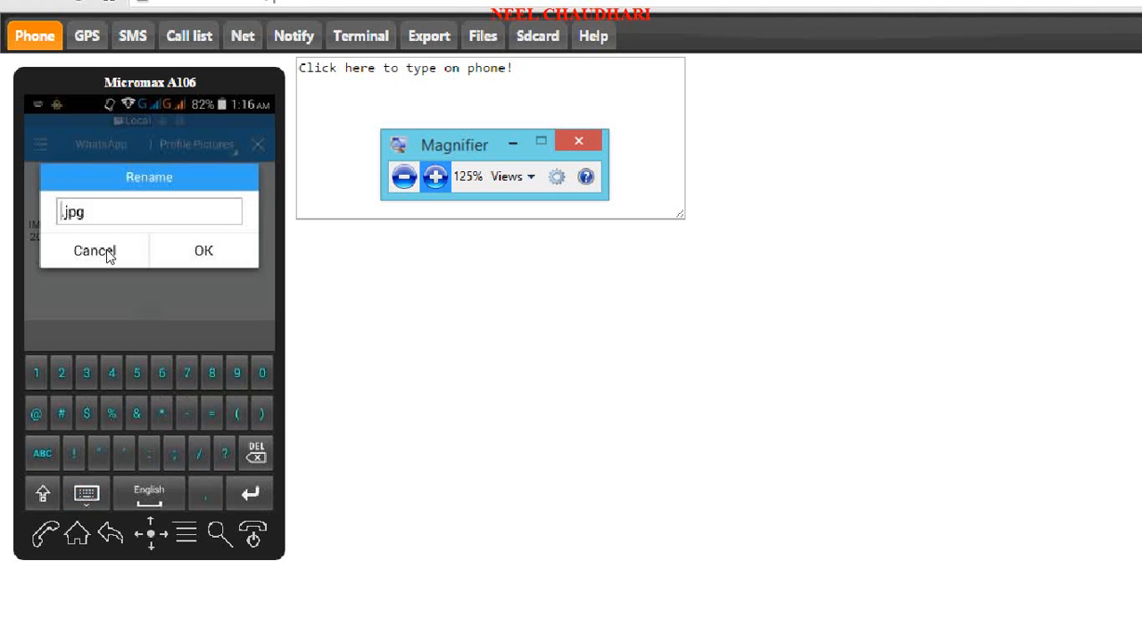
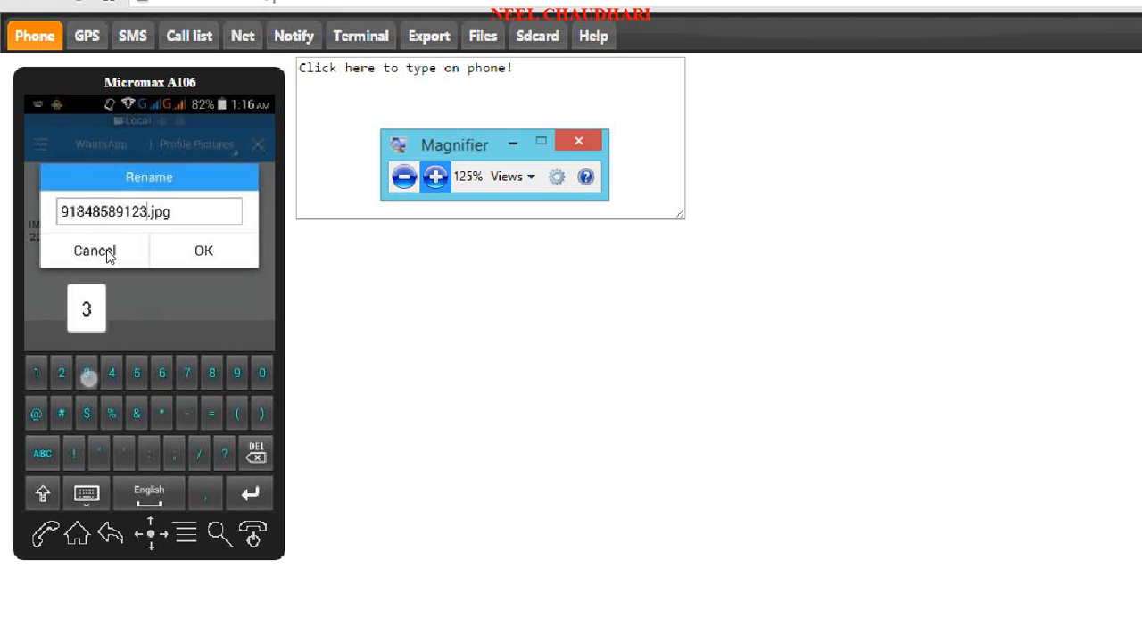
click(211, 373)
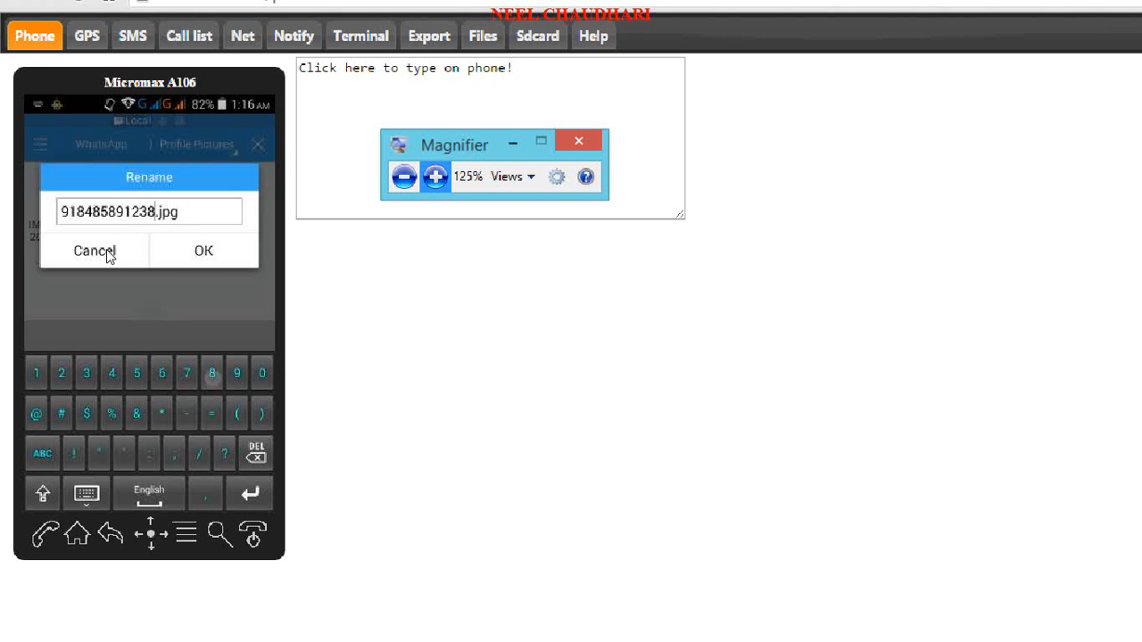
click(204, 250)
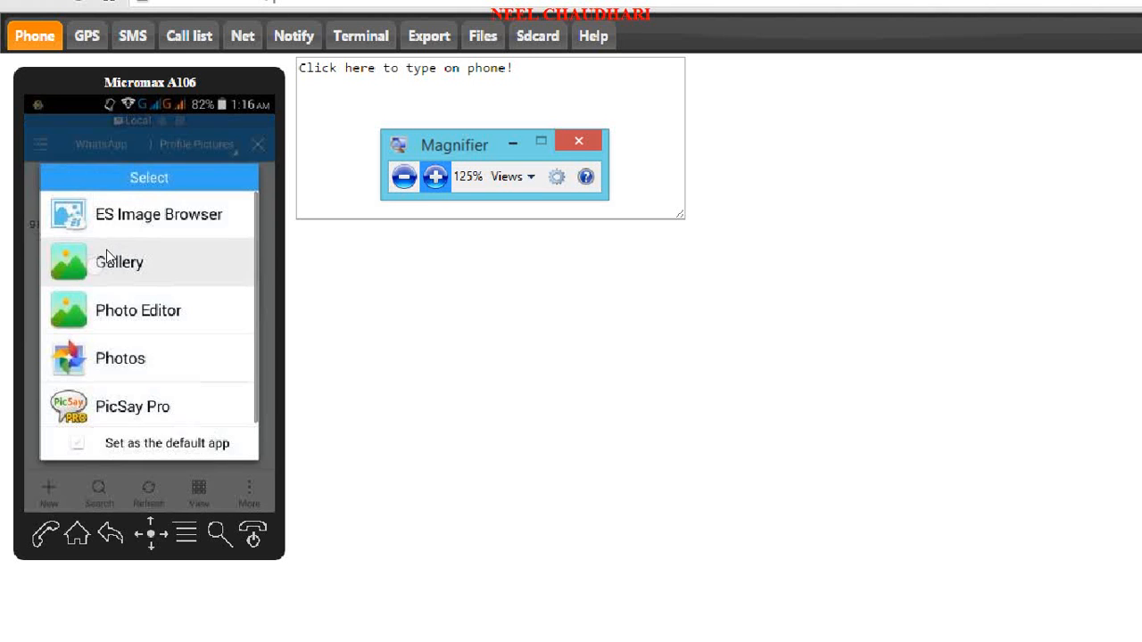
Dismiss the app chooser and back out of ES File Explorer to reach WhatsApp
click(118, 260)
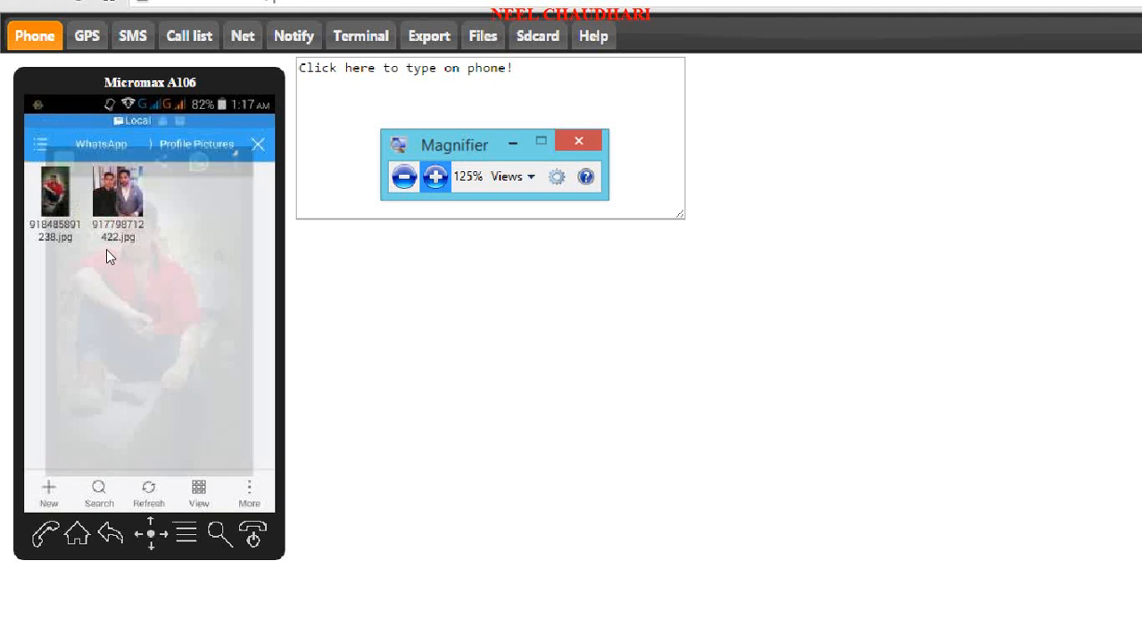
click(102, 143)
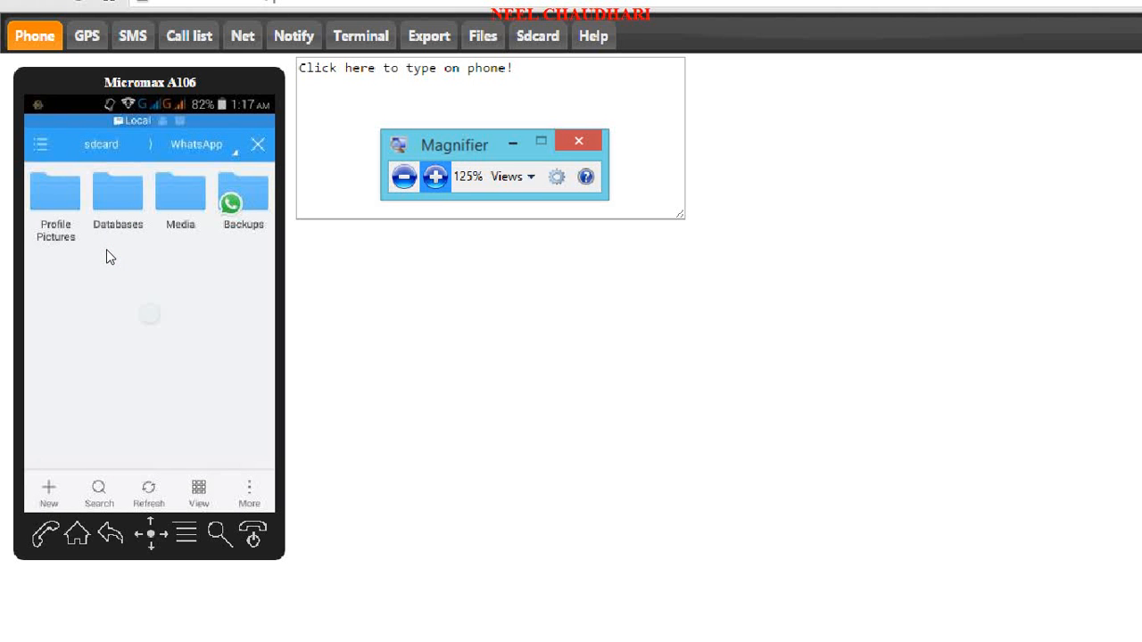
click(111, 532)
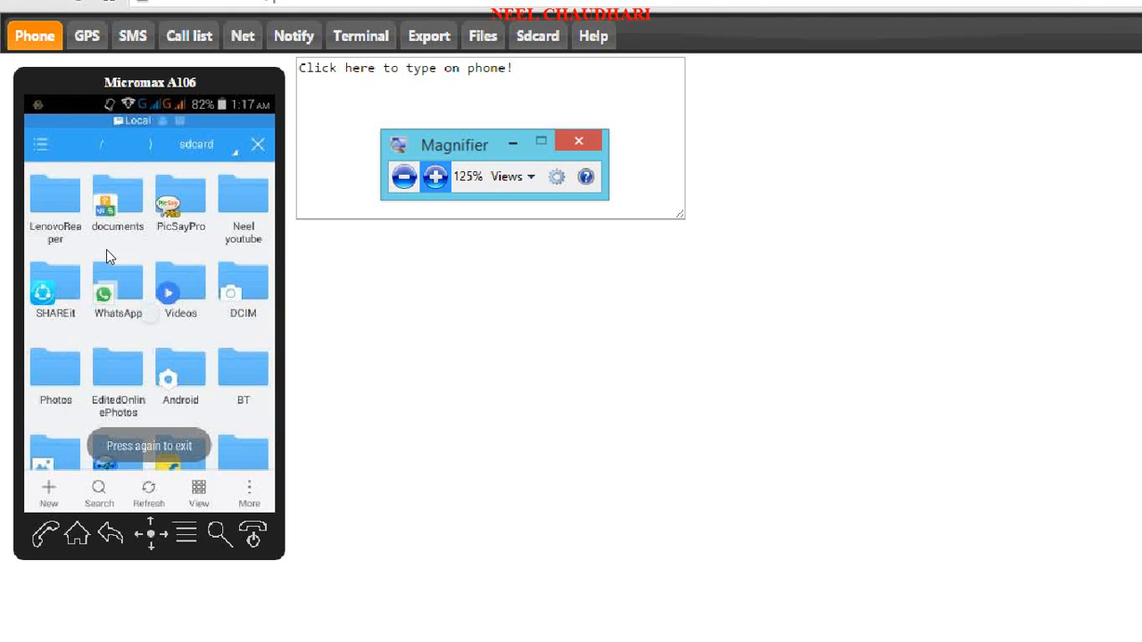
click(118, 293)
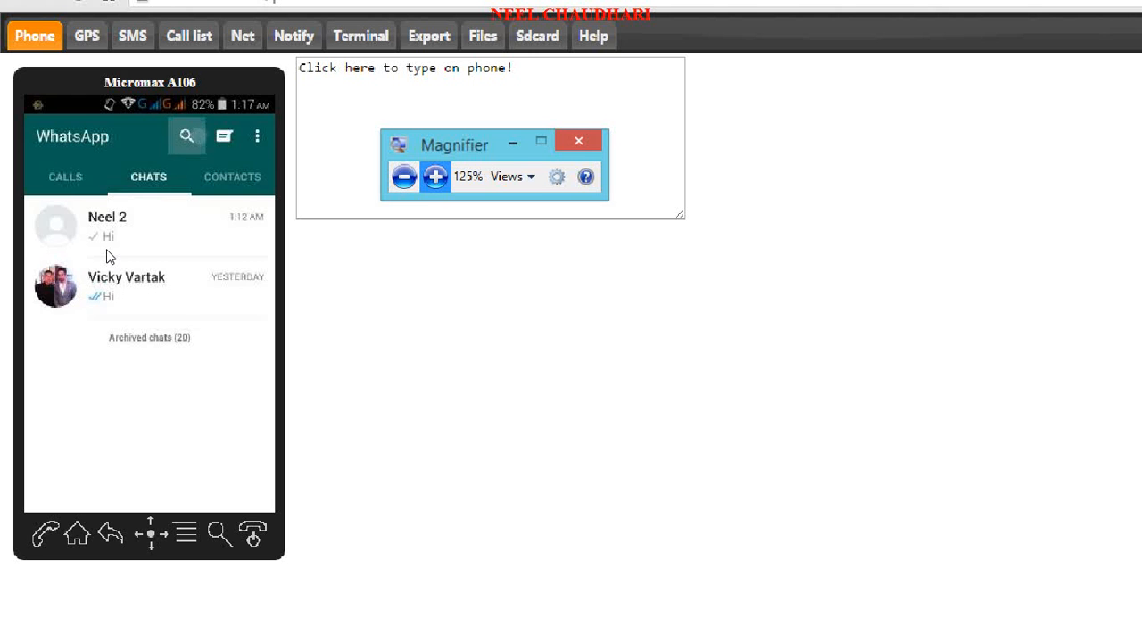
Search WhatsApp for 'Neel', open Neel 2's chat and browse the full contact list
click(185, 135)
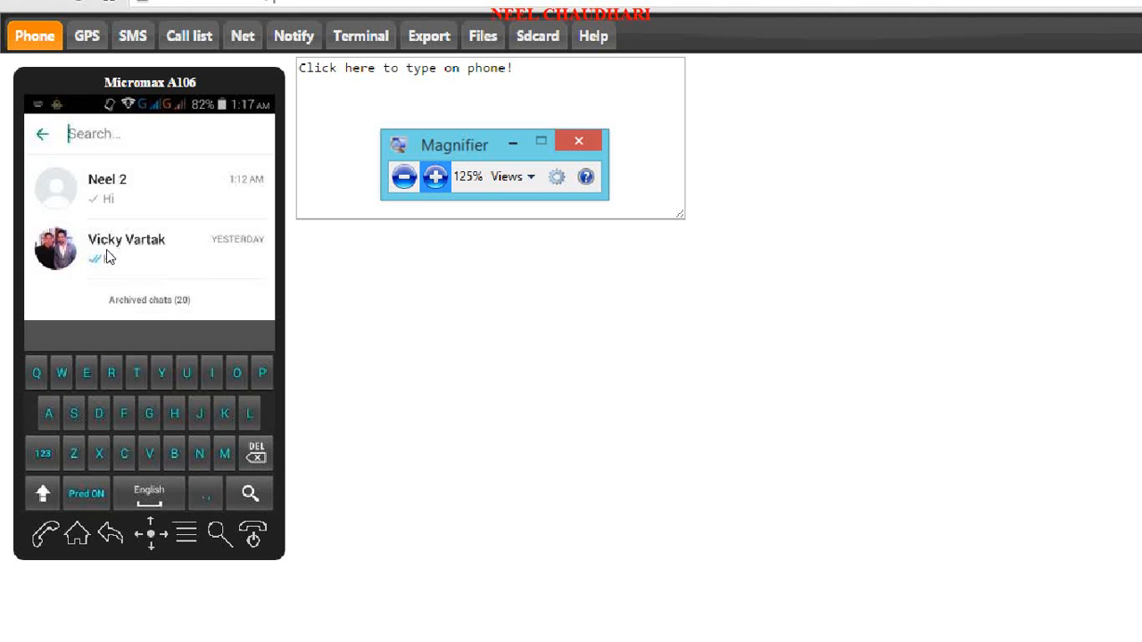
text(Nee)
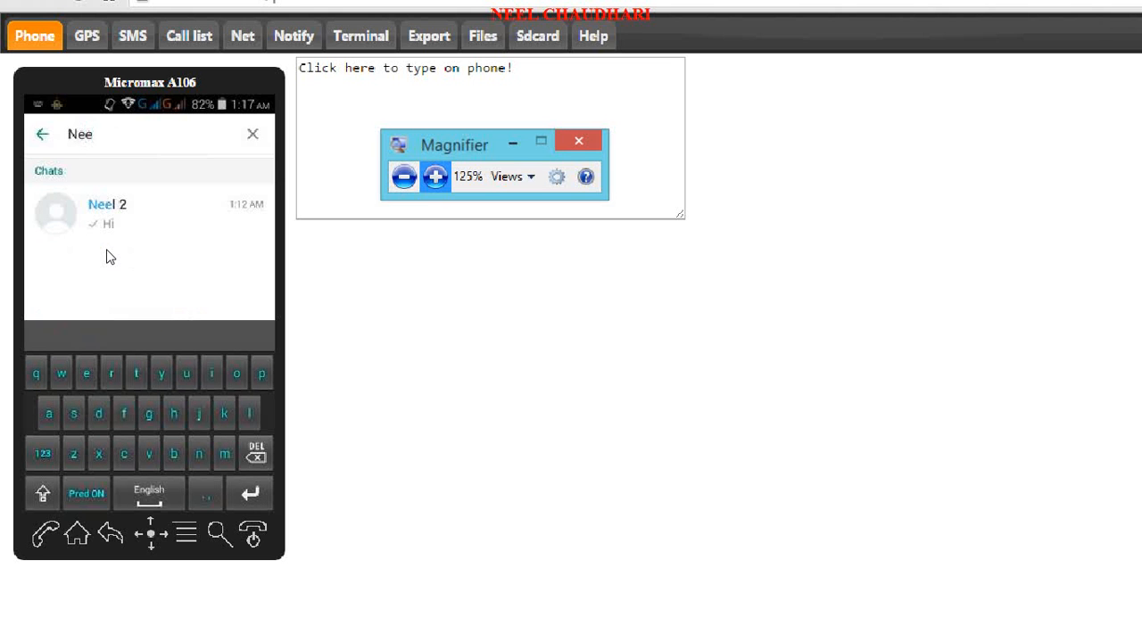
text(l)
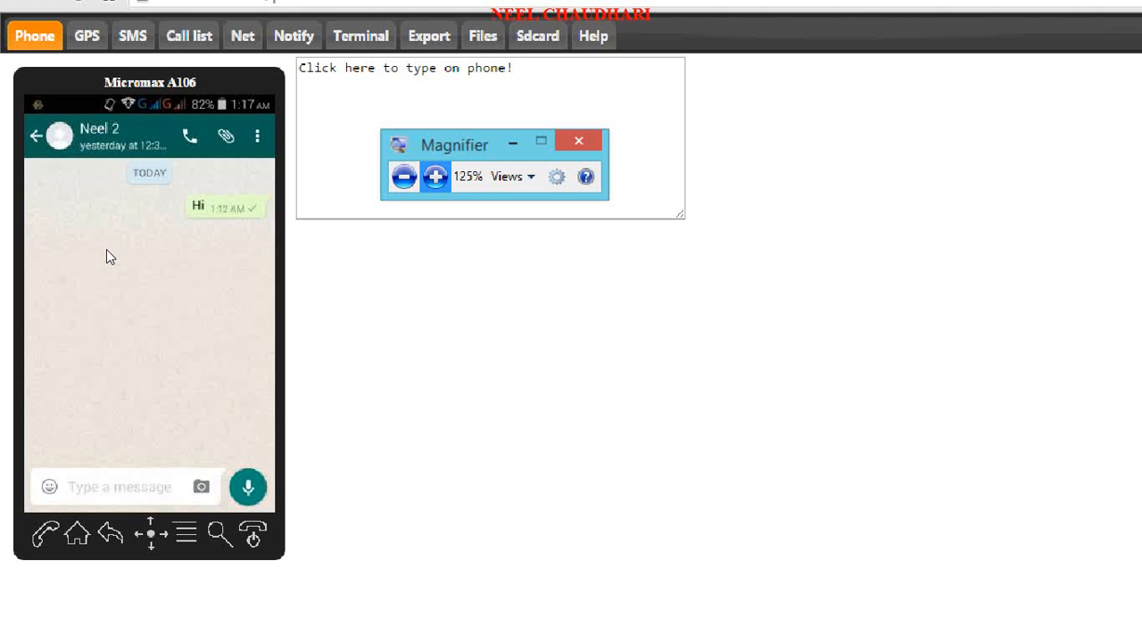
click(35, 136)
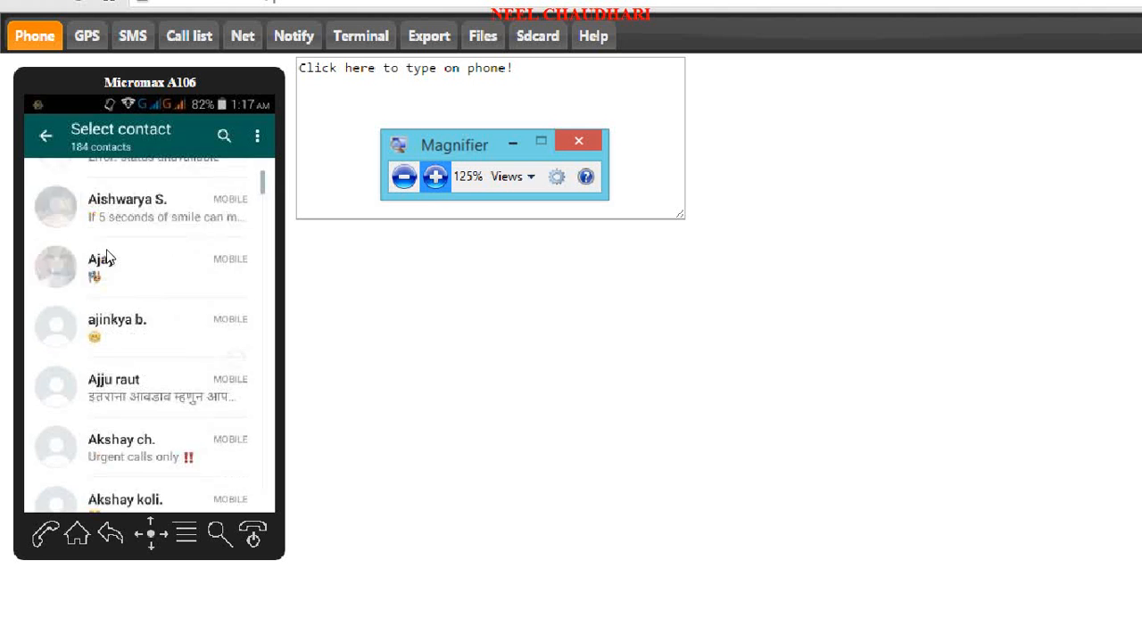
scroll(down, 3)
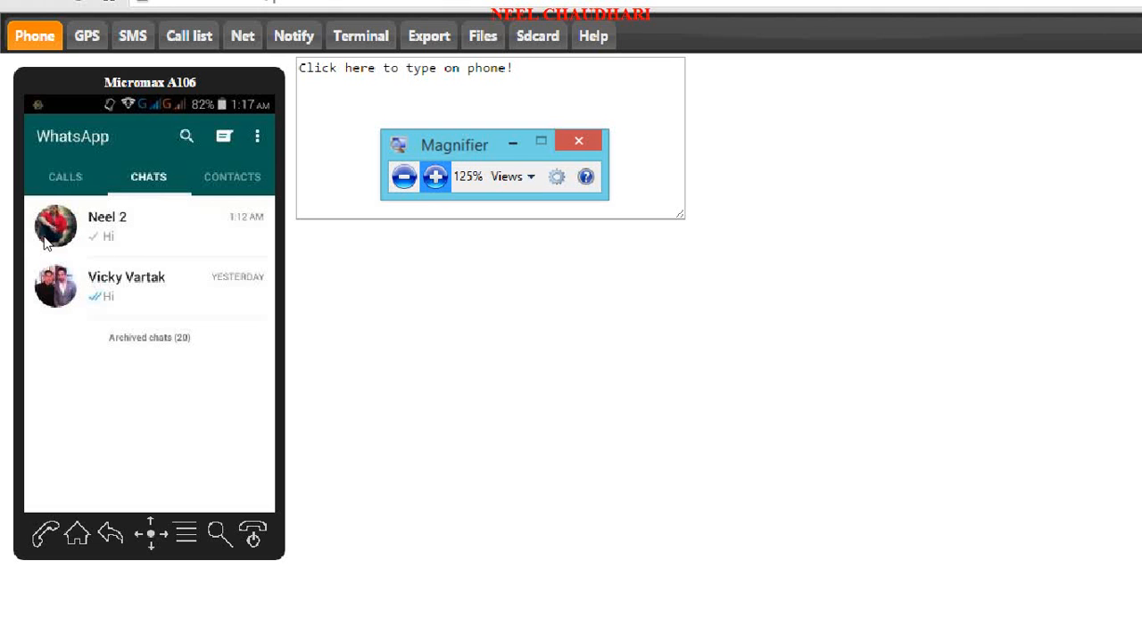
mouse_move(128, 325)
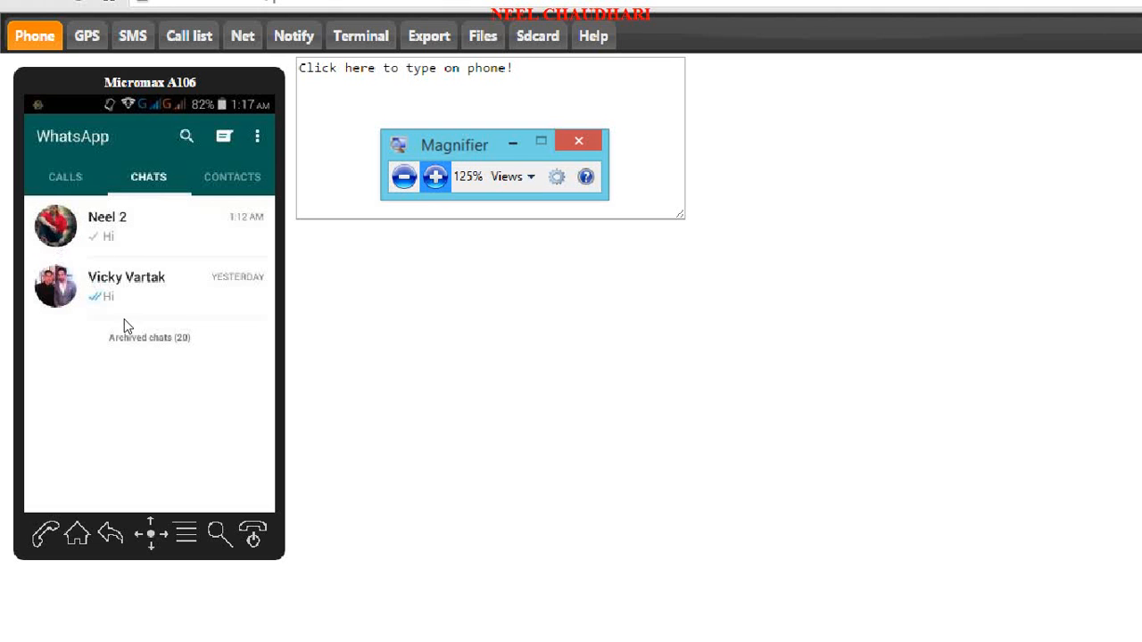
mouse_move(140, 300)
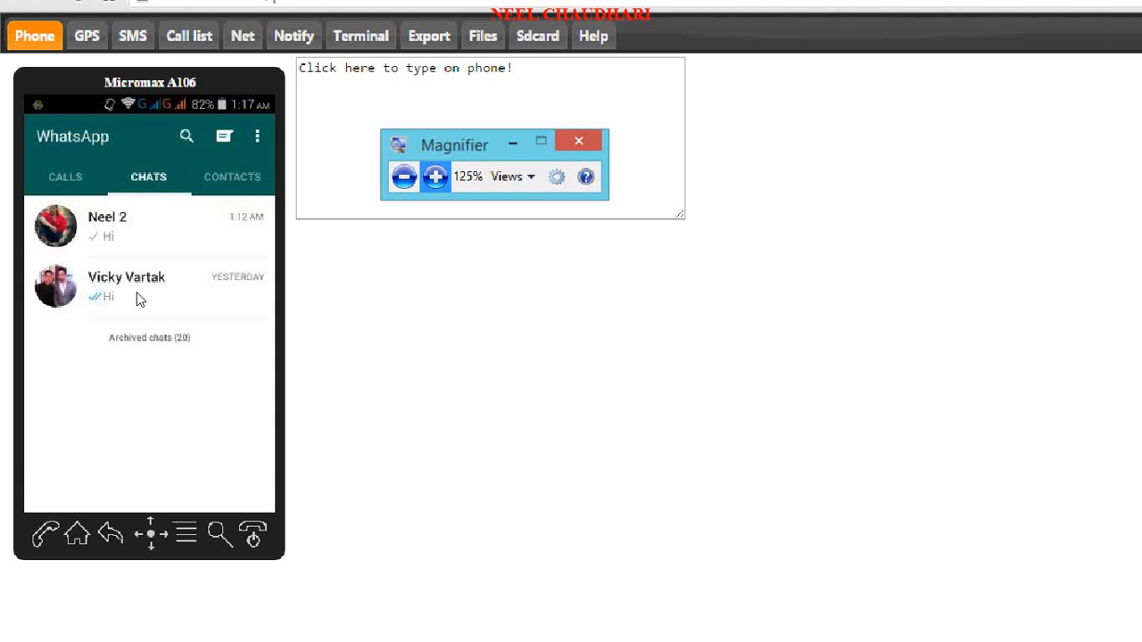
Go Home, launch ES File Explorer and open the WhatsApp folder on the sdcard
click(55, 286)
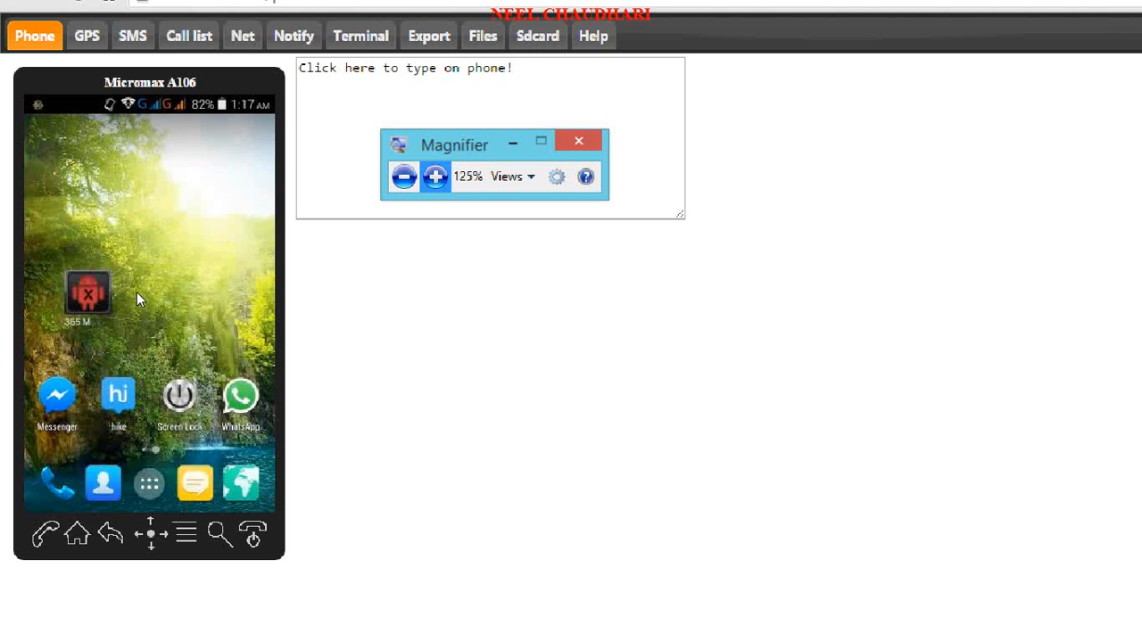
click(150, 482)
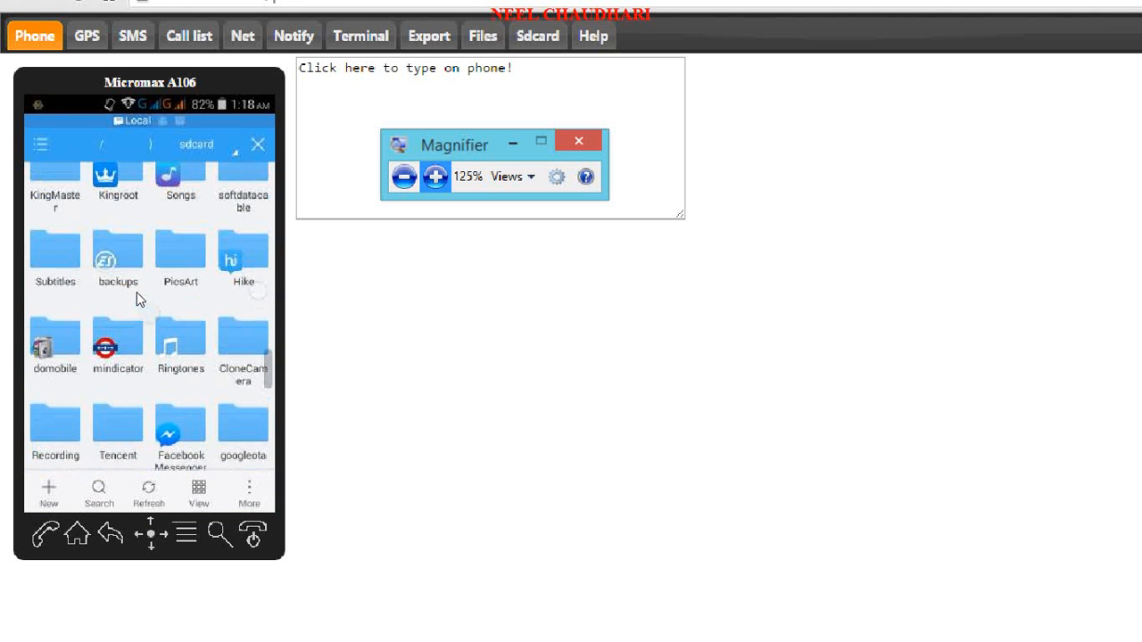
scroll(down, 3)
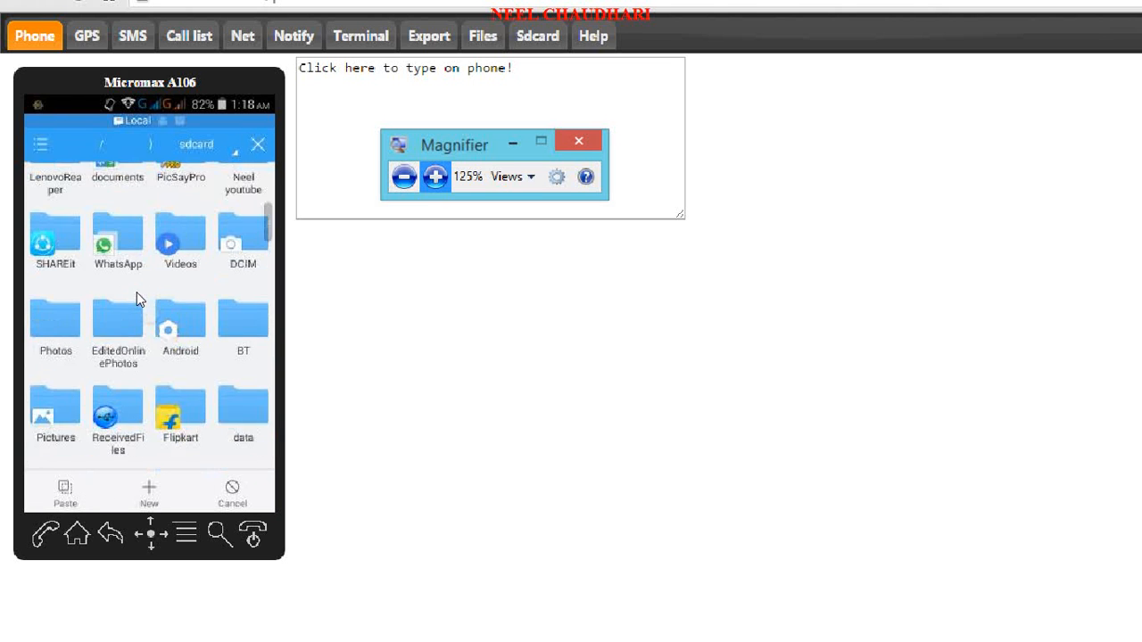
double_click(118, 236)
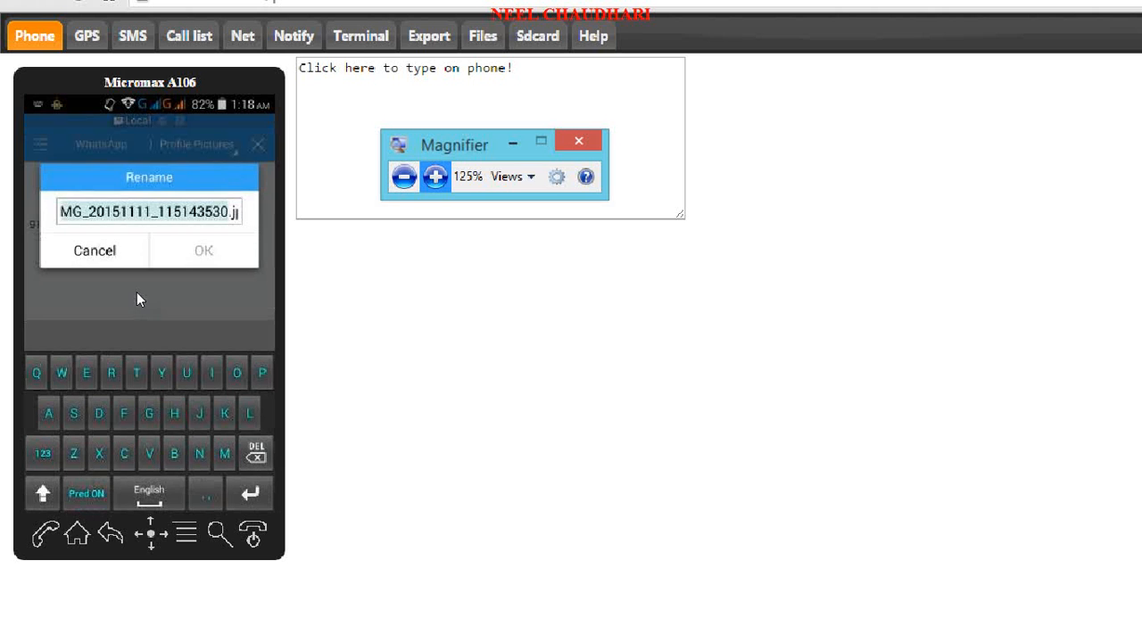
Rename the Profile Pictures image to the phone number with country code, then return Home
click(257, 454)
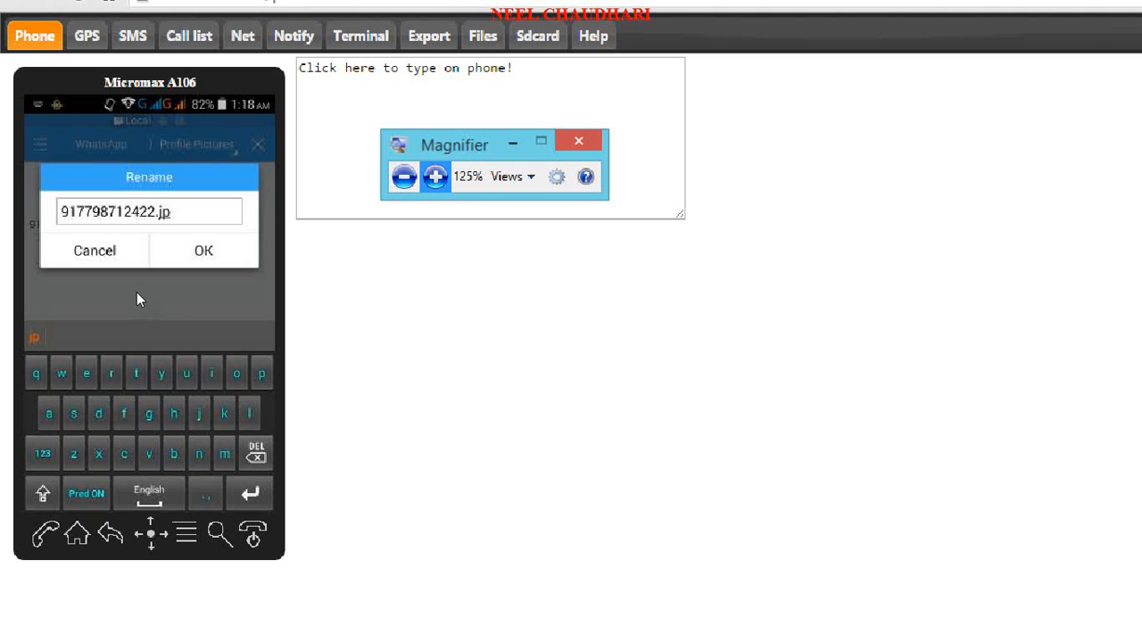
click(204, 250)
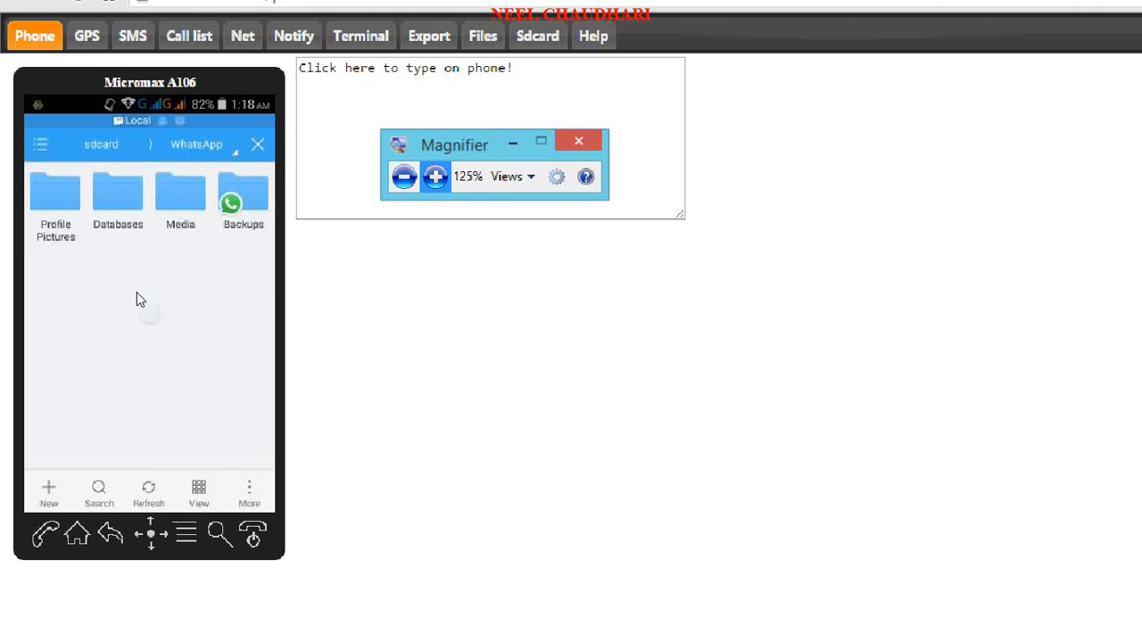
click(77, 533)
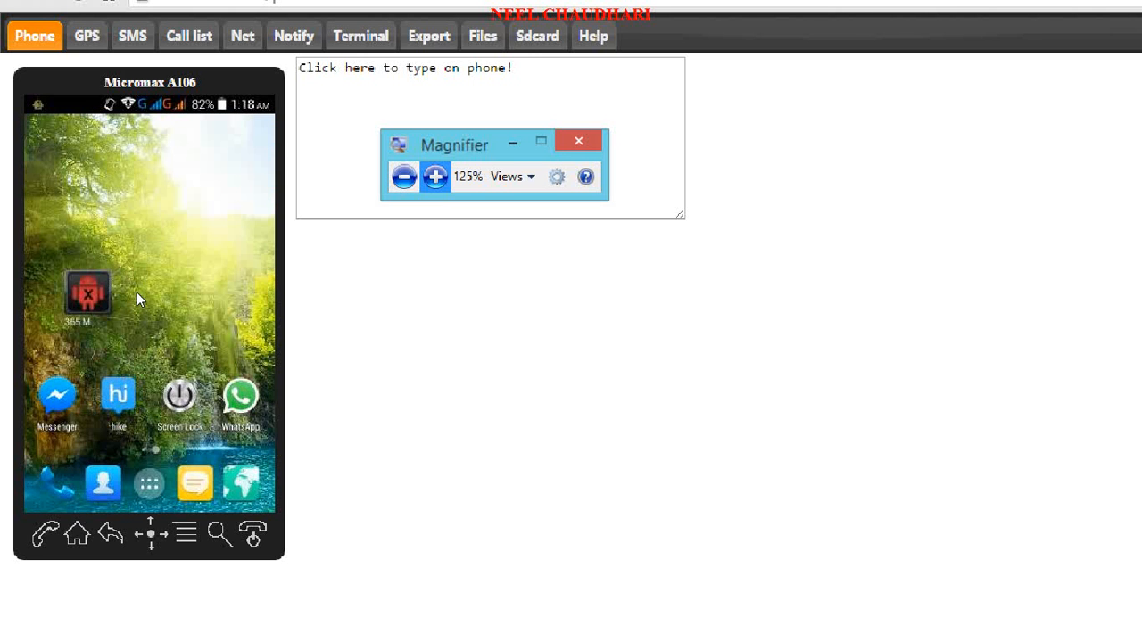
click(241, 396)
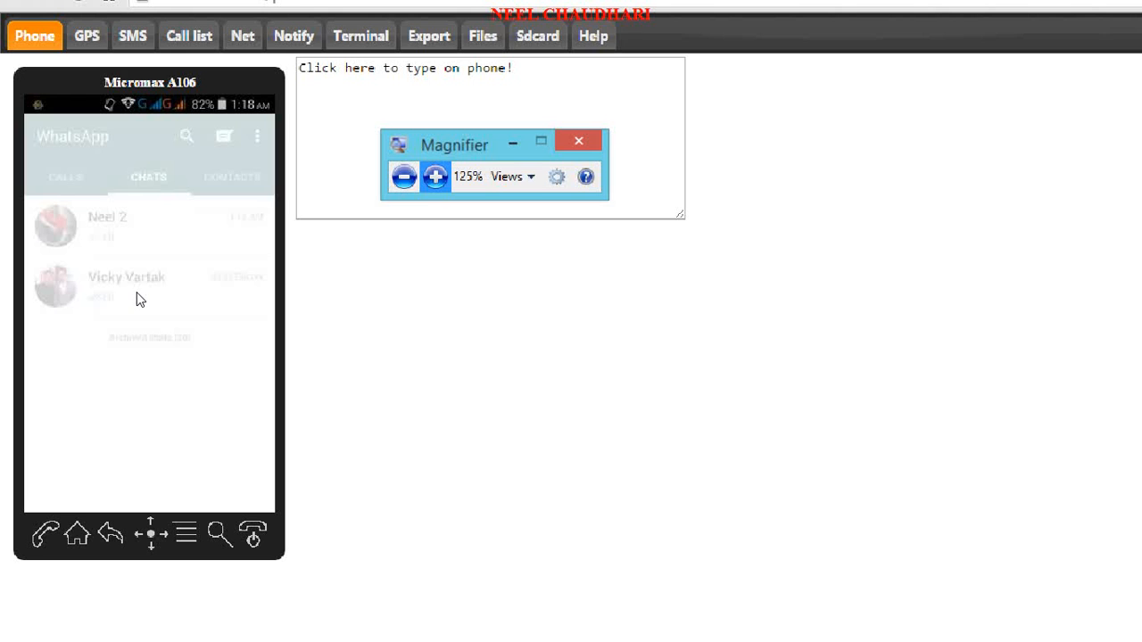
click(65, 177)
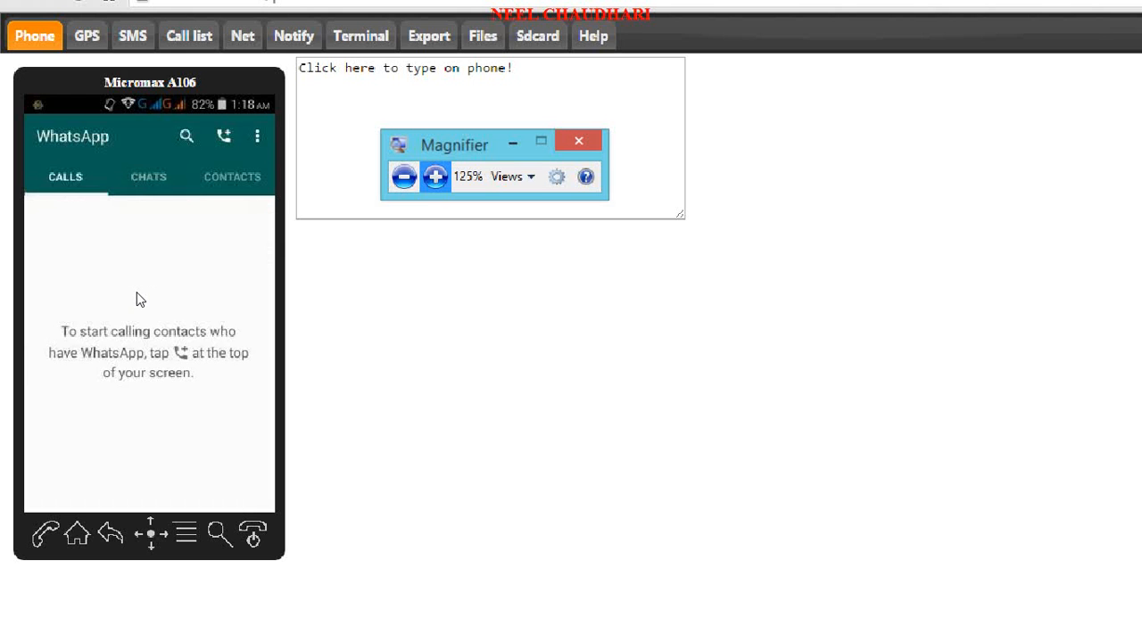
click(148, 177)
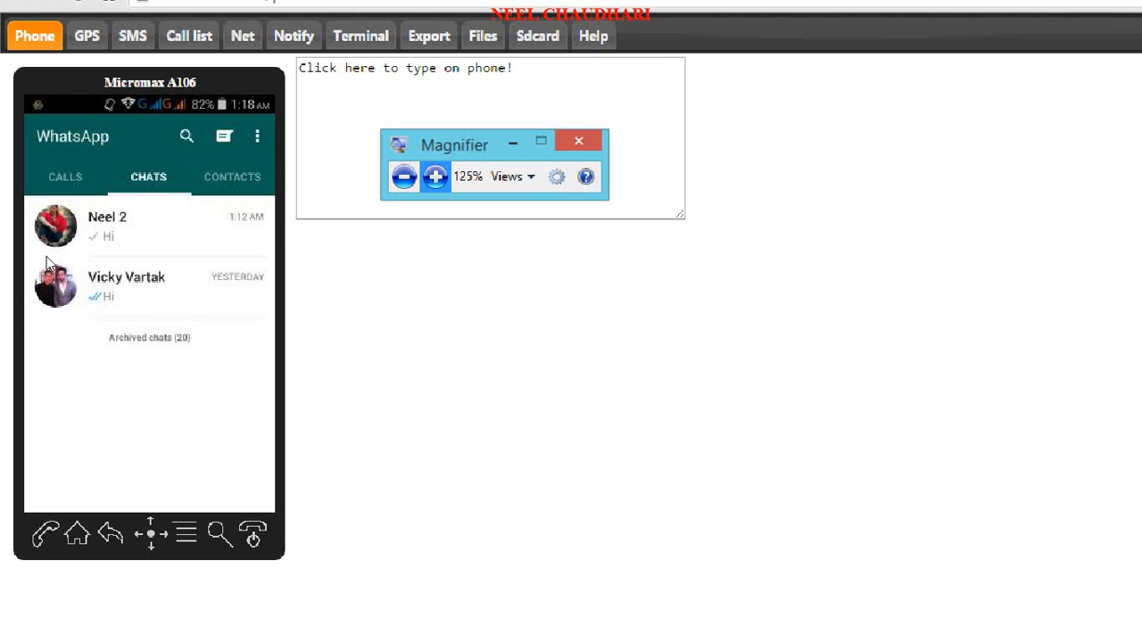
mouse_move(62, 293)
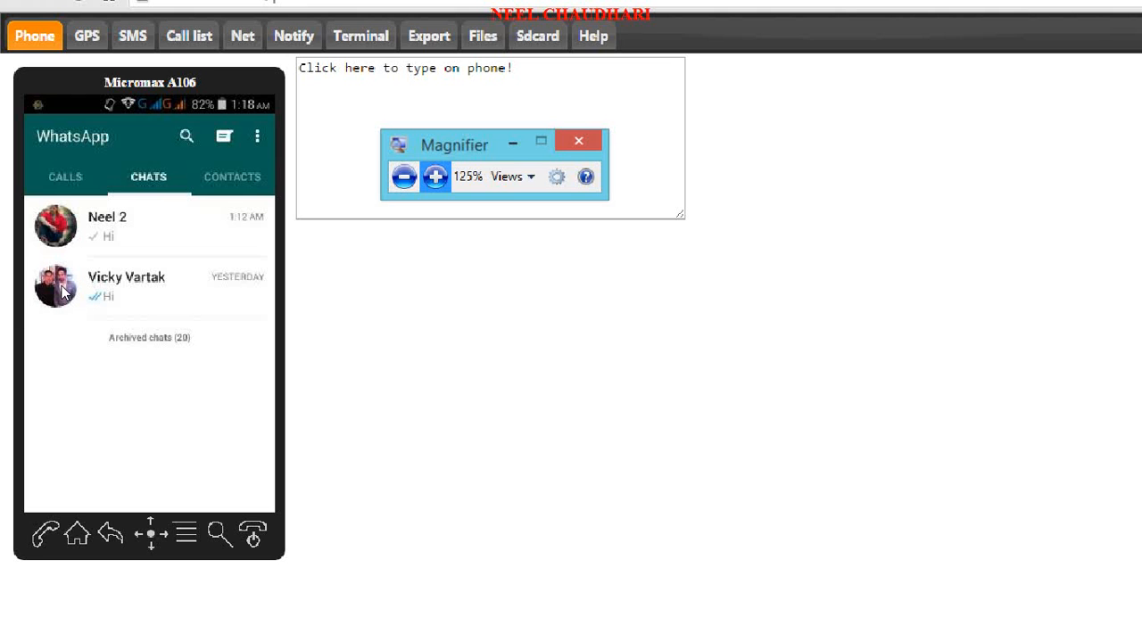
click(56, 286)
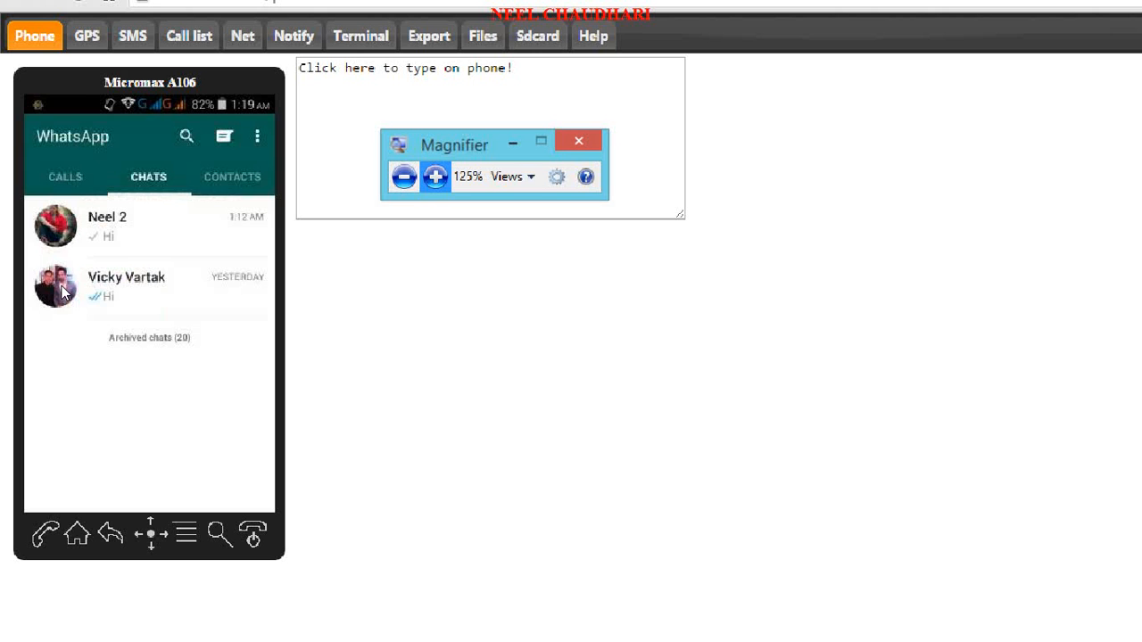
click(125, 283)
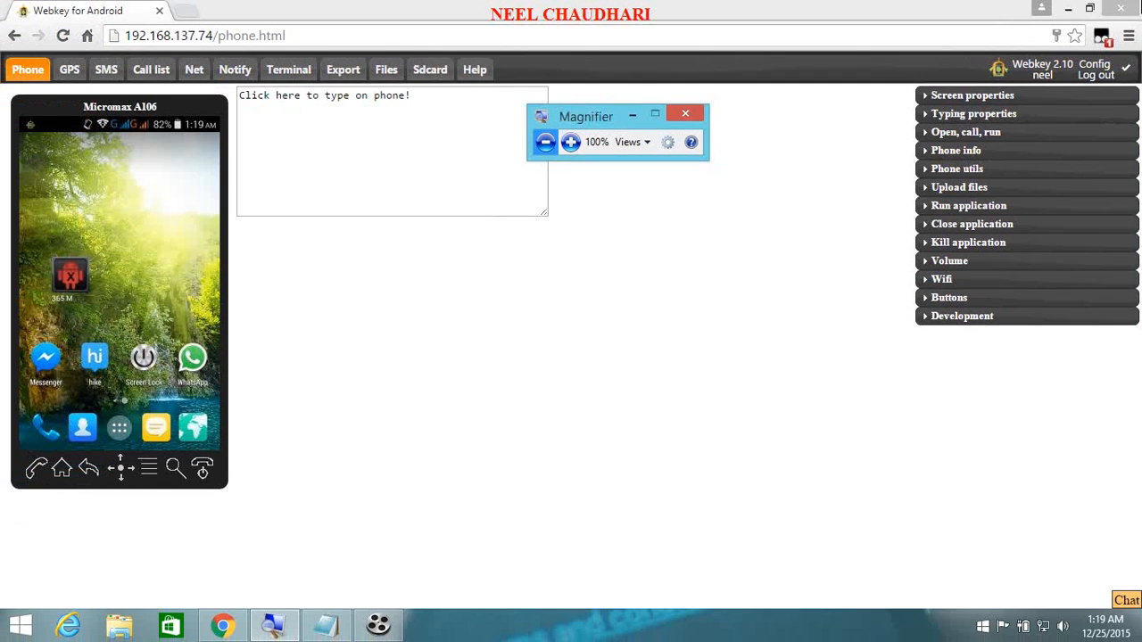
Restore the whatsappdata Notepad window from the taskbar and maximize it
click(325, 625)
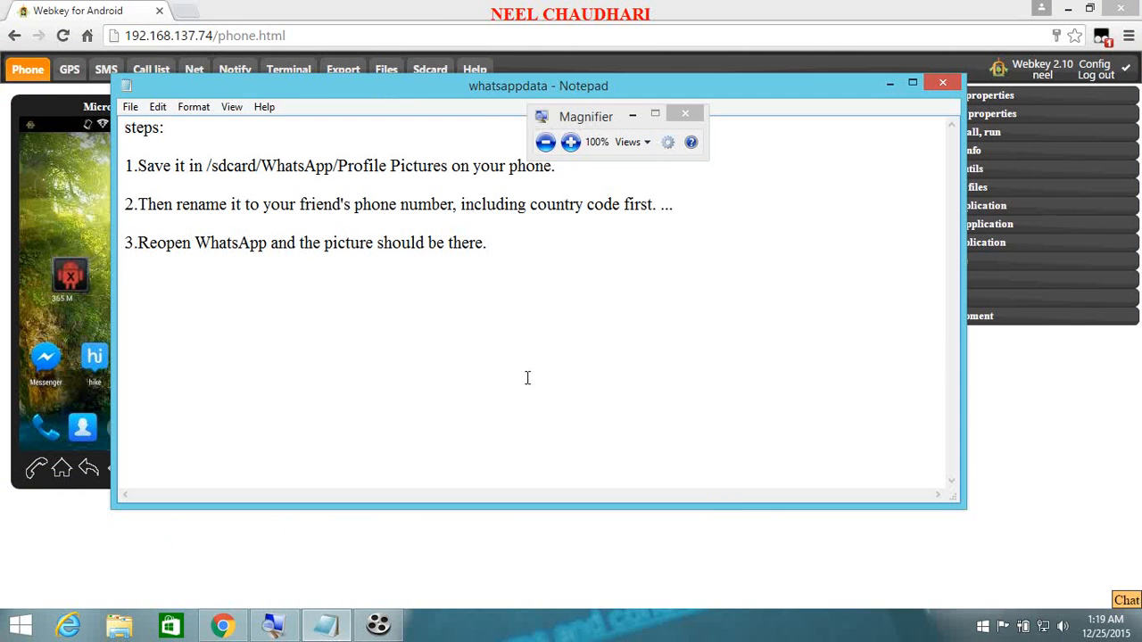
click(912, 82)
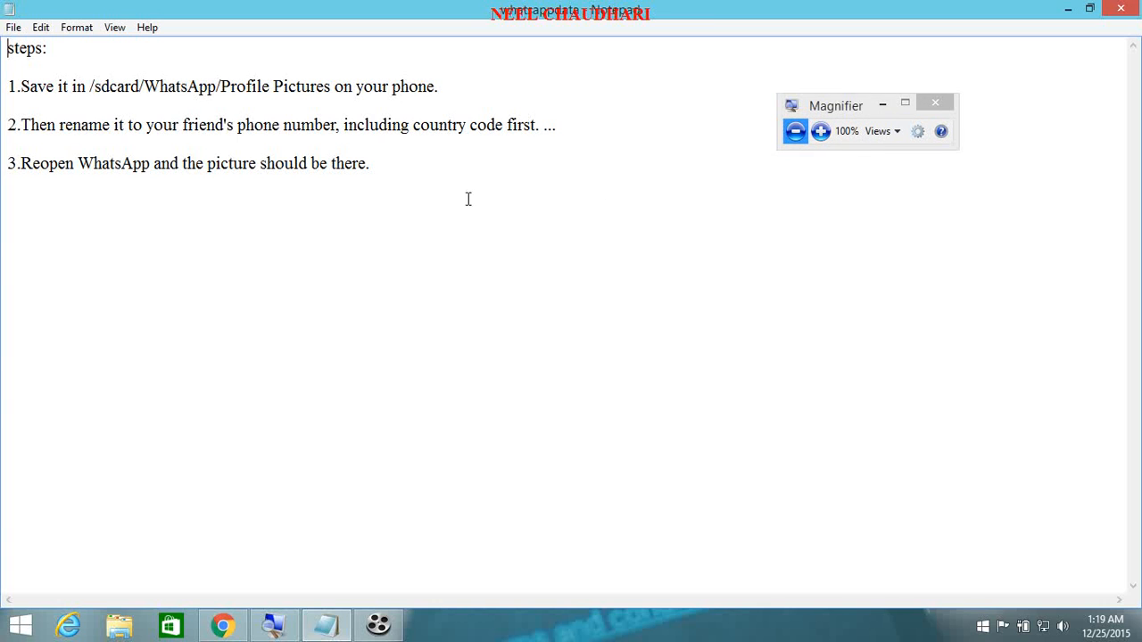
mouse_move(254, 253)
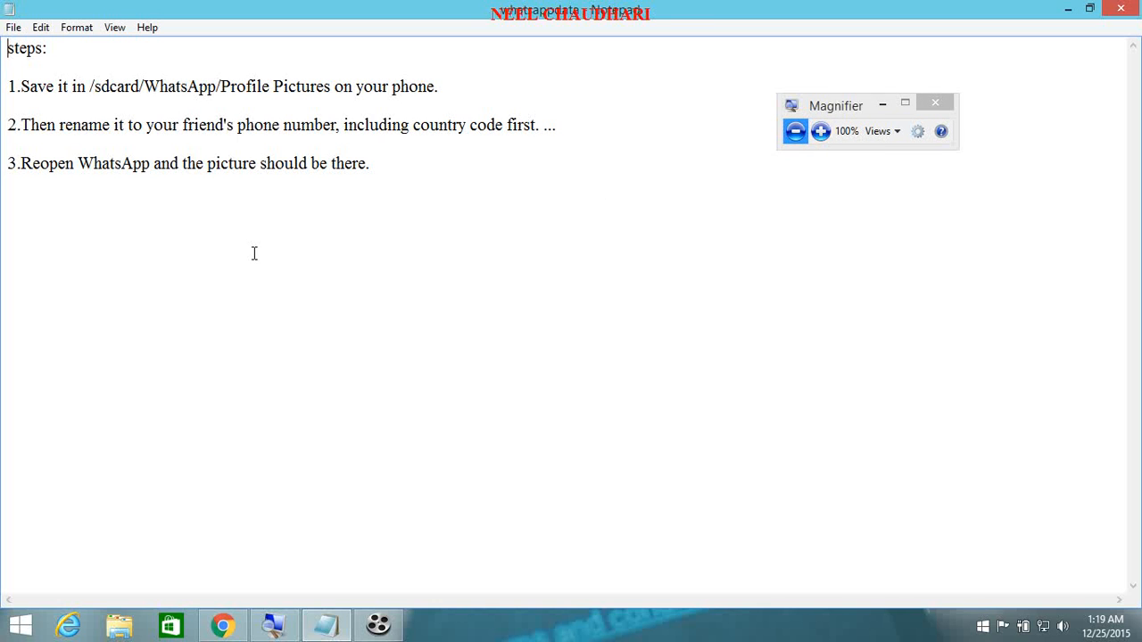